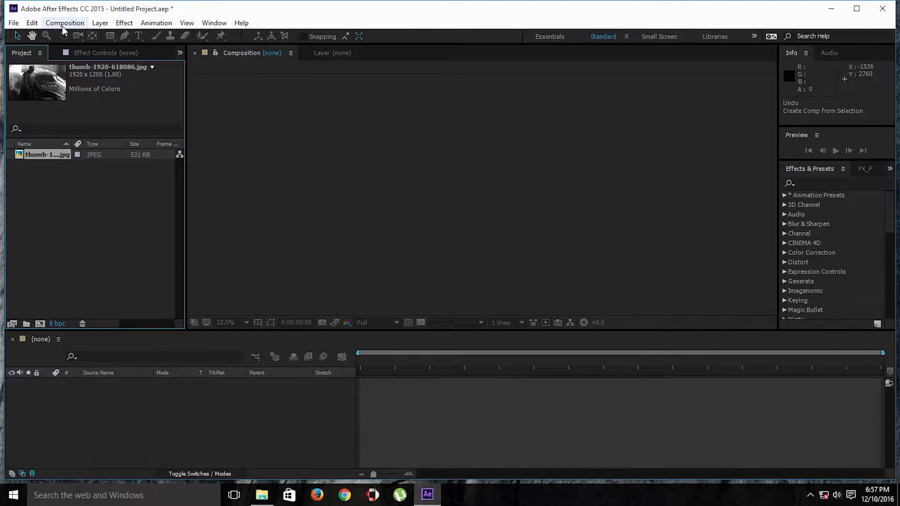
Create Comp 1 using the HDTV 1080 29.97 fps preset.
{"action": "left_click", "coordinate": [64, 23]}
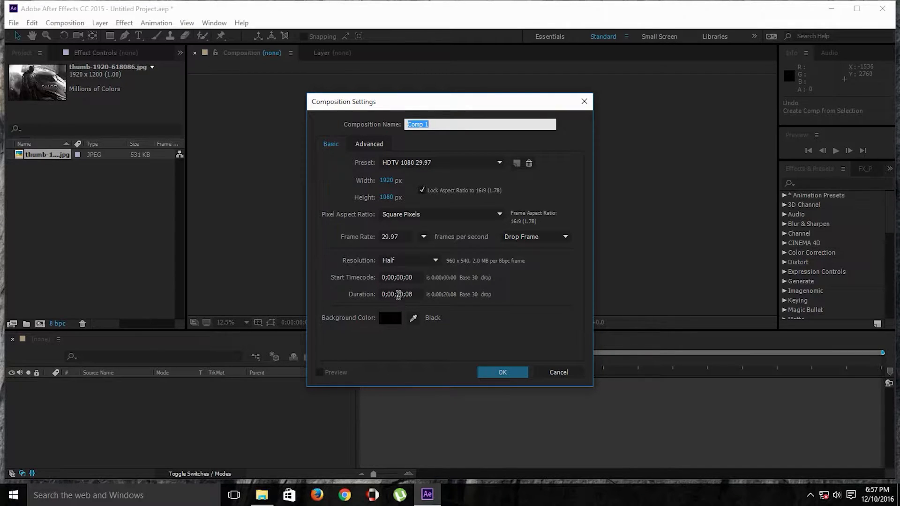
{"action": "left_click", "coordinate": [501, 372]}
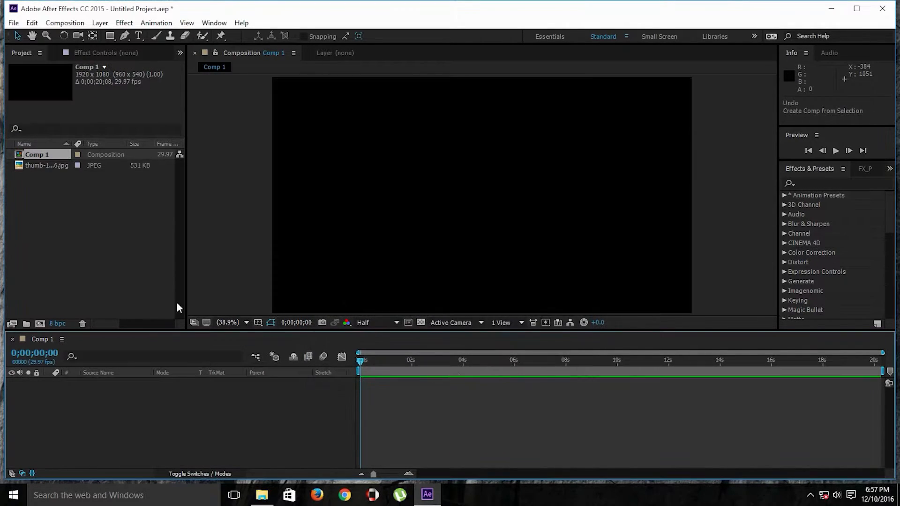
Place the Batman thumb JPEG into Comp 1 as its first layer.
{"action": "left_click", "coordinate": [47, 165]}
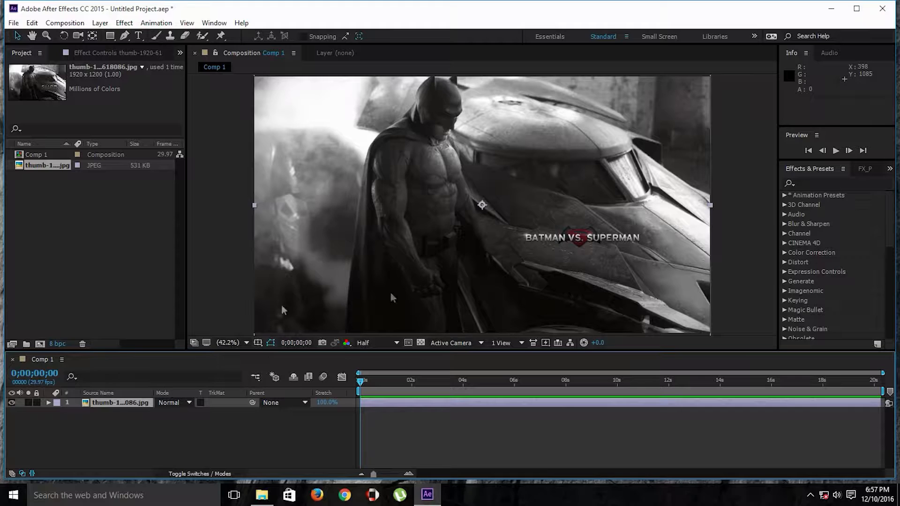
{"action": "mouse_move", "coordinate": [741, 224]}
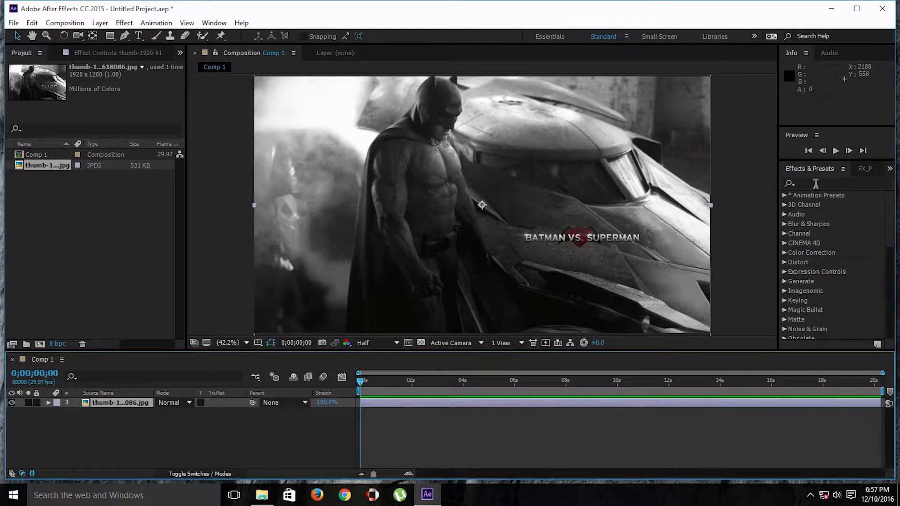
Search Effects & Presets for 'cc sn' to apply CC Snowfall to the photo.
{"action": "left_click", "coordinate": [833, 183]}
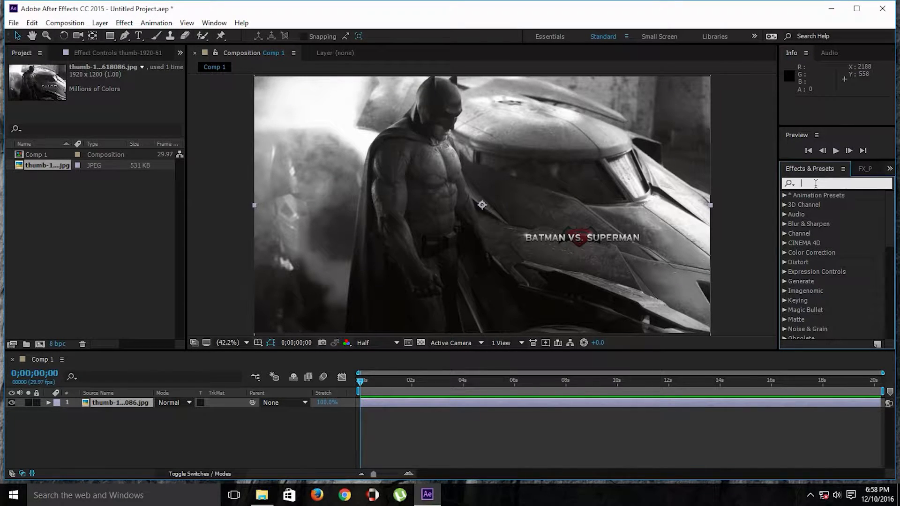
{"action": "type", "text": "cc sn"}
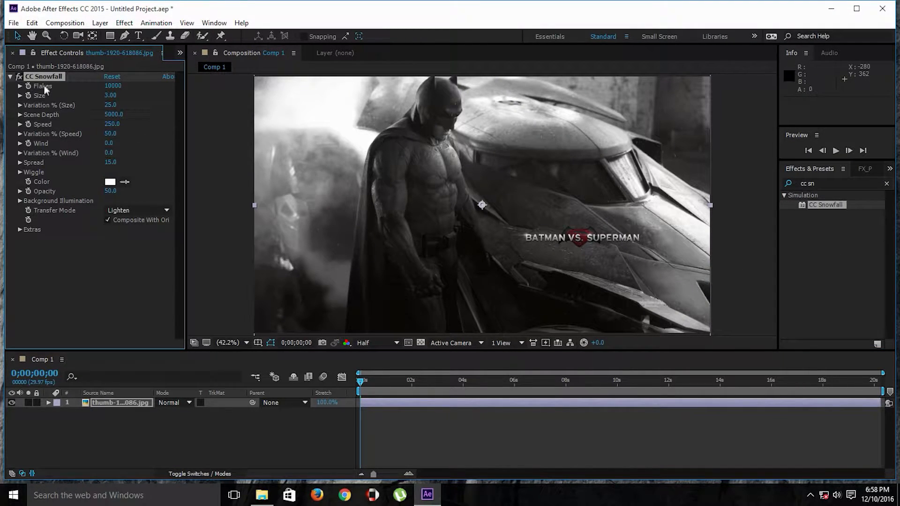
{"action": "mouse_move", "coordinate": [303, 193]}
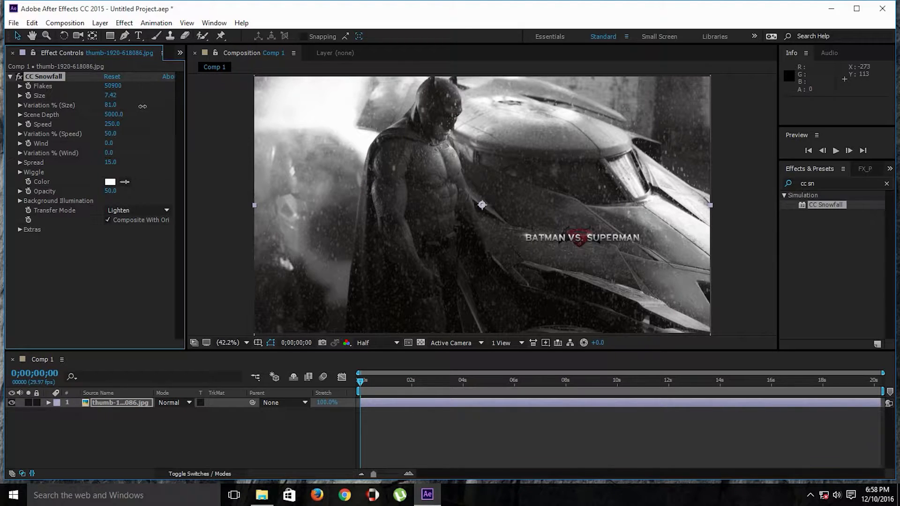
Raise CC Snowfall size variation to 99 with Flakes 50900, Size 7.42, Scene Depth 4910.
{"action": "left_click_drag", "start_coordinate": [110, 104], "coordinate": [120, 105]}
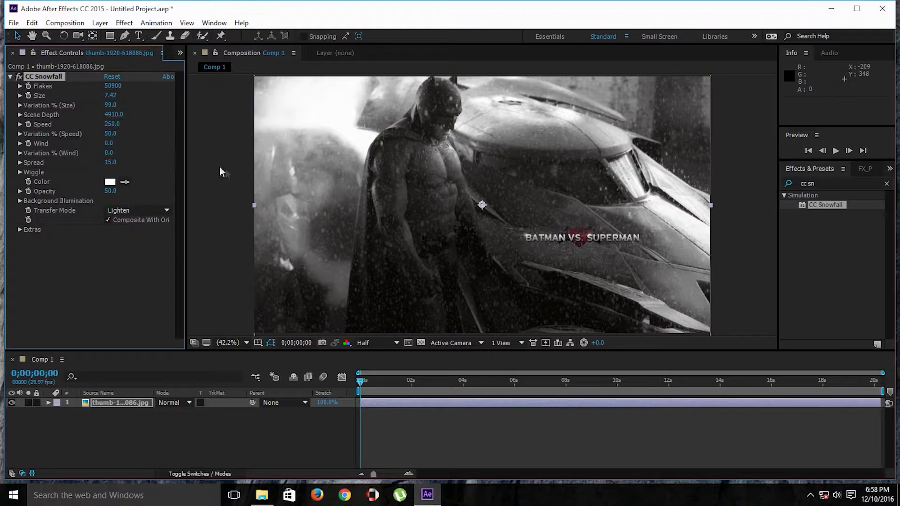
{"action": "mouse_move", "coordinate": [298, 259]}
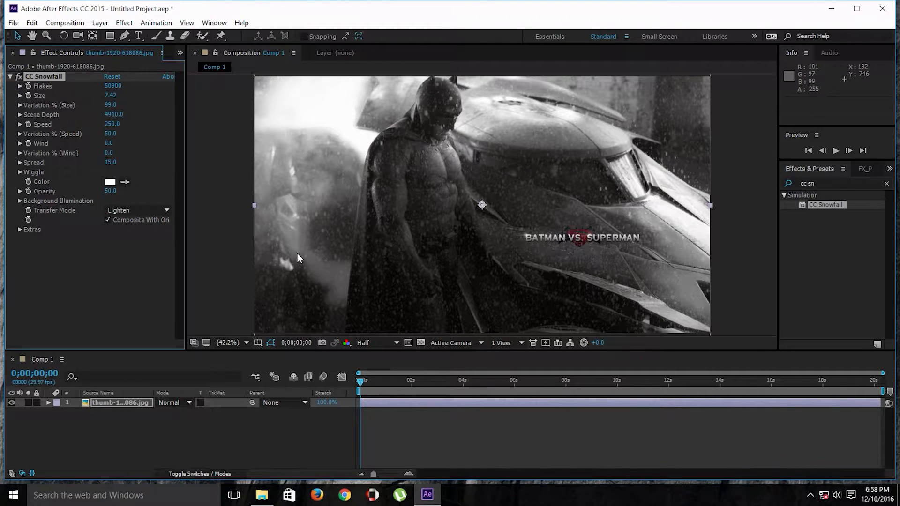
{"action": "mouse_move", "coordinate": [118, 127]}
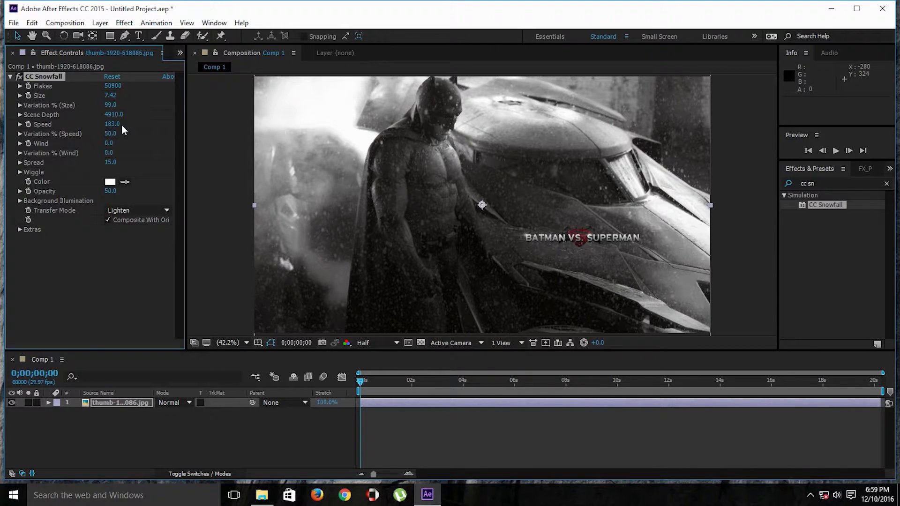
Set Speed 137, Speed Variation 100, Wind 185 and Wind Variation 29.
{"action": "left_click_drag", "start_coordinate": [112, 124], "coordinate": [100, 124]}
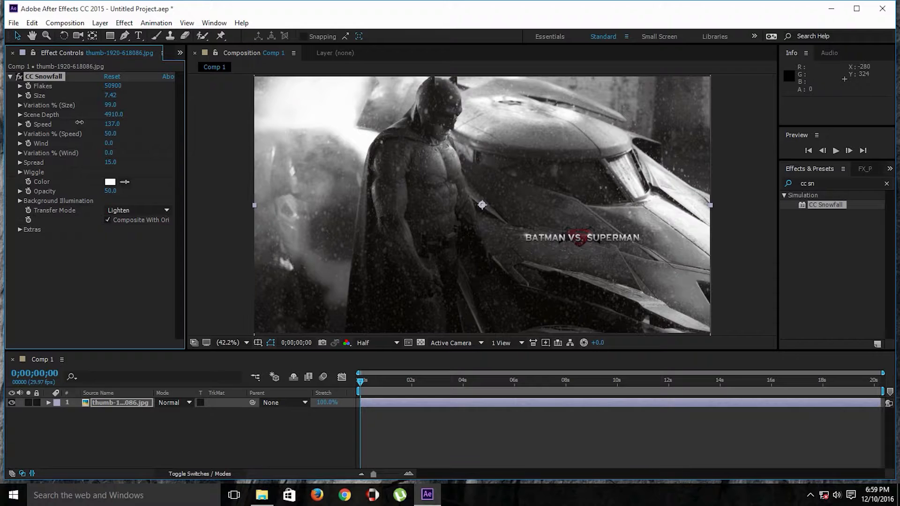
{"action": "mouse_move", "coordinate": [141, 130]}
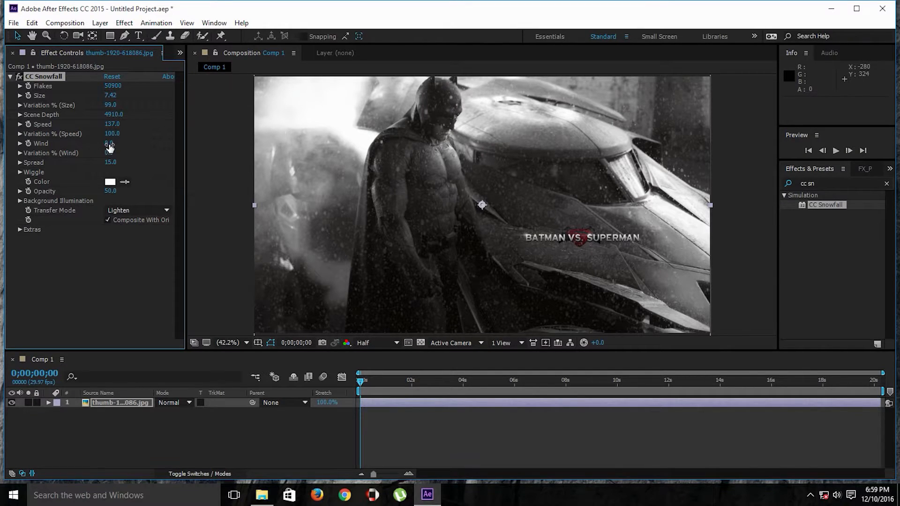
{"action": "left_click_drag", "start_coordinate": [109, 143], "coordinate": [120, 143]}
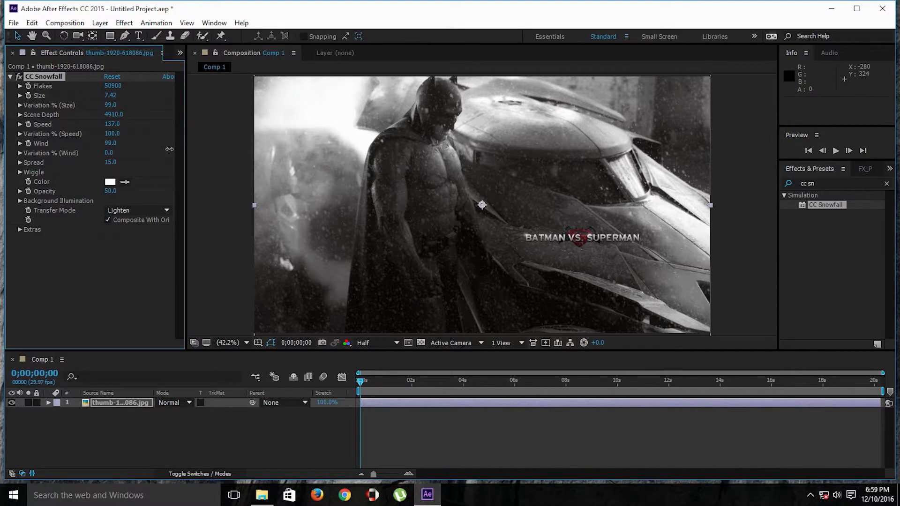
{"action": "left_click_drag", "start_coordinate": [110, 143], "coordinate": [103, 143]}
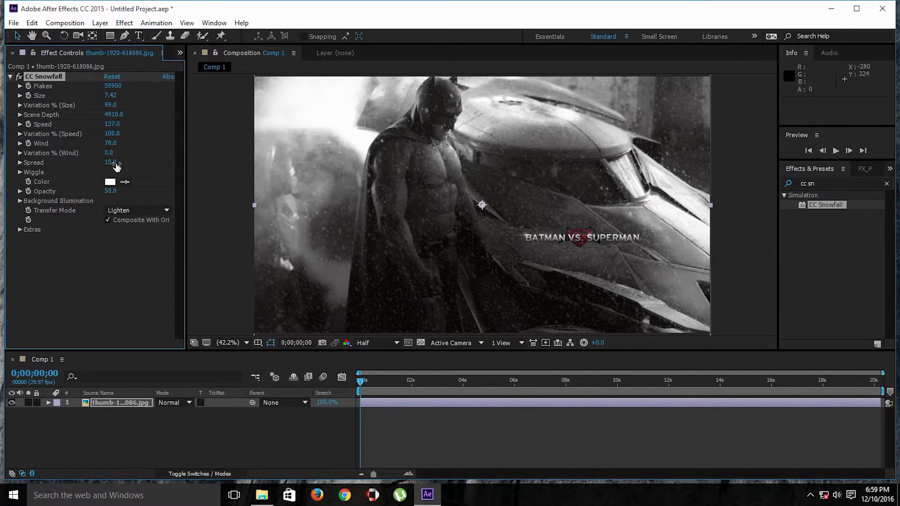
{"action": "left_click_drag", "start_coordinate": [110, 143], "coordinate": [154, 143]}
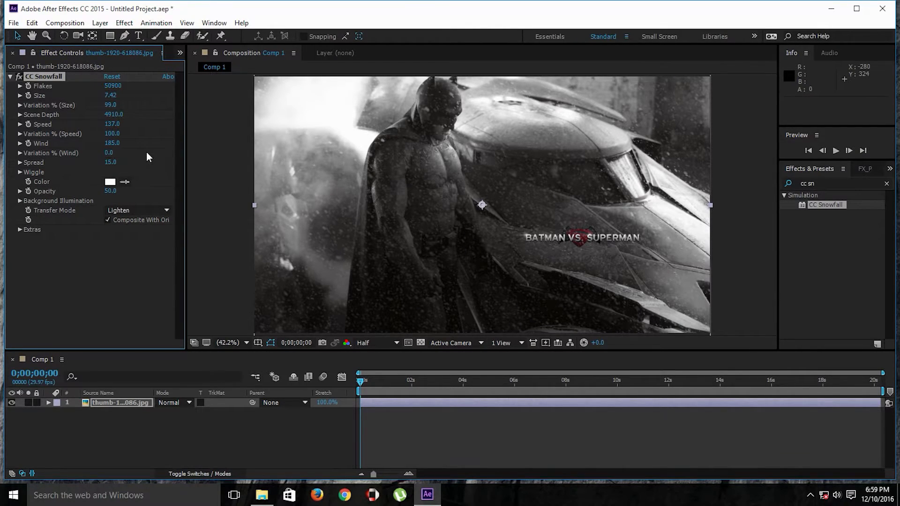
{"action": "left_click_drag", "start_coordinate": [109, 153], "coordinate": [115, 152]}
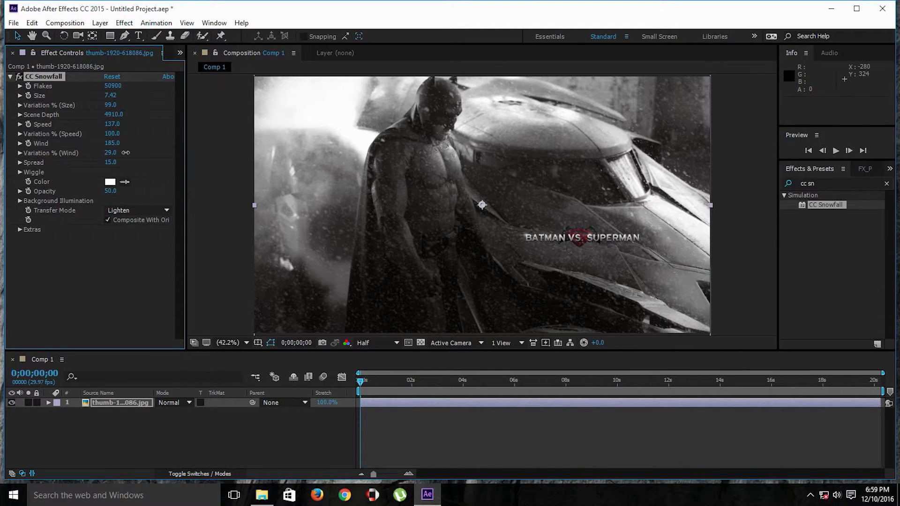
{"action": "mouse_move", "coordinate": [405, 274]}
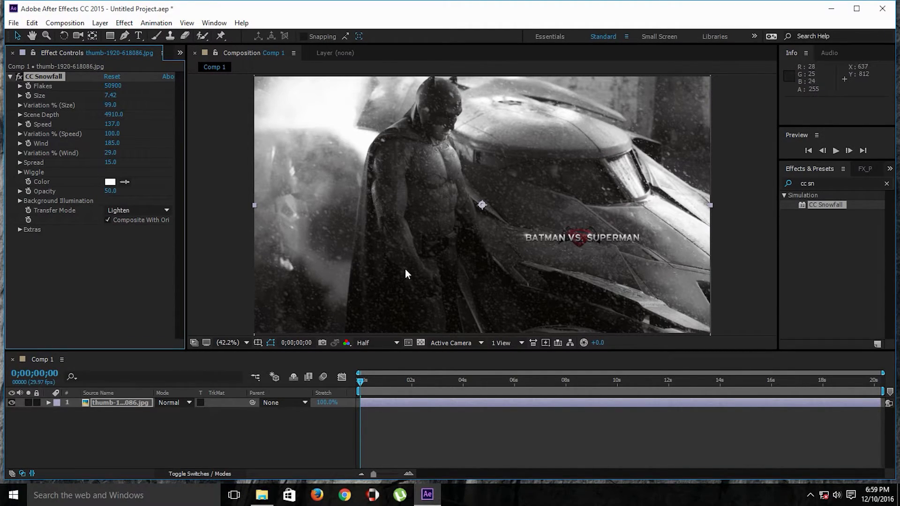
{"action": "mouse_move", "coordinate": [113, 310]}
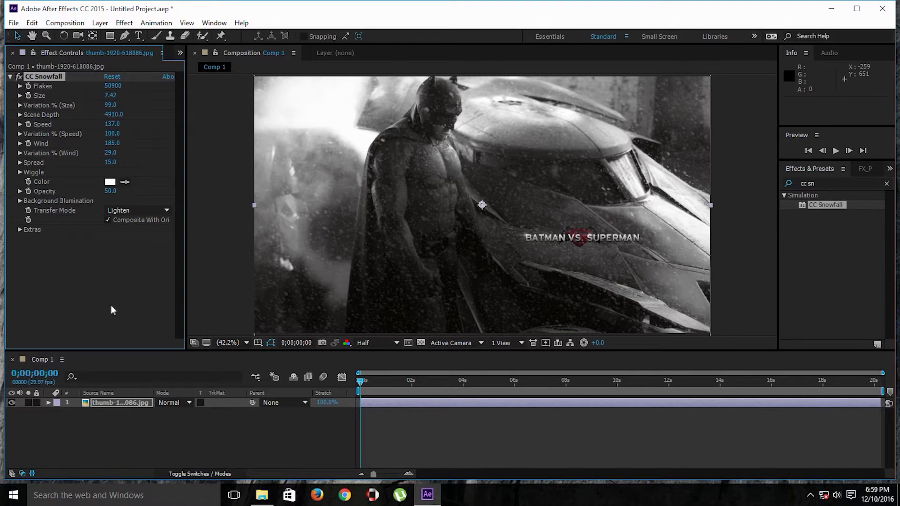
{"action": "mouse_move", "coordinate": [178, 444]}
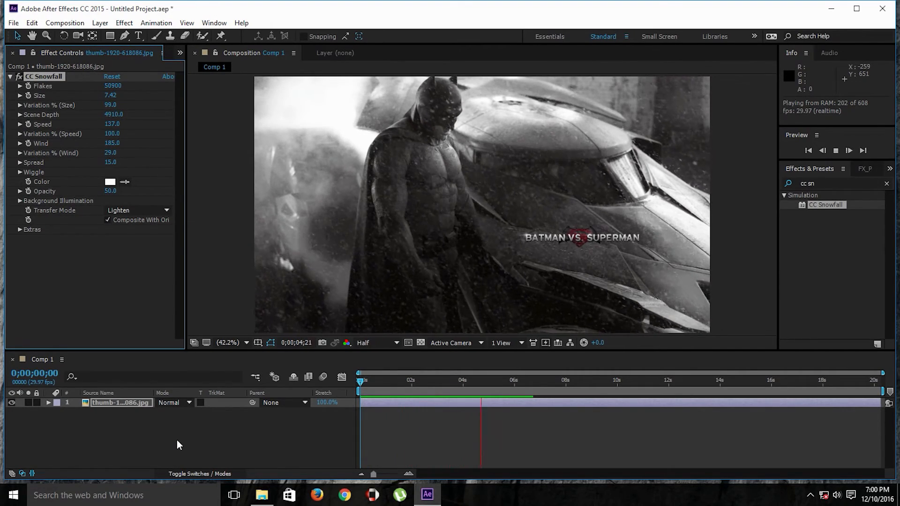
Preview the wind-blown snowfall playing over the Batman photo.
{"action": "left_click", "coordinate": [834, 150]}
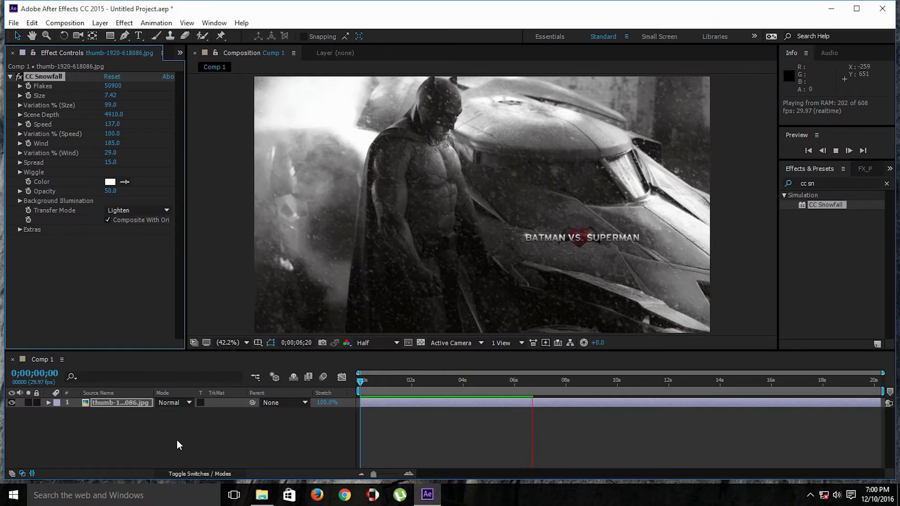